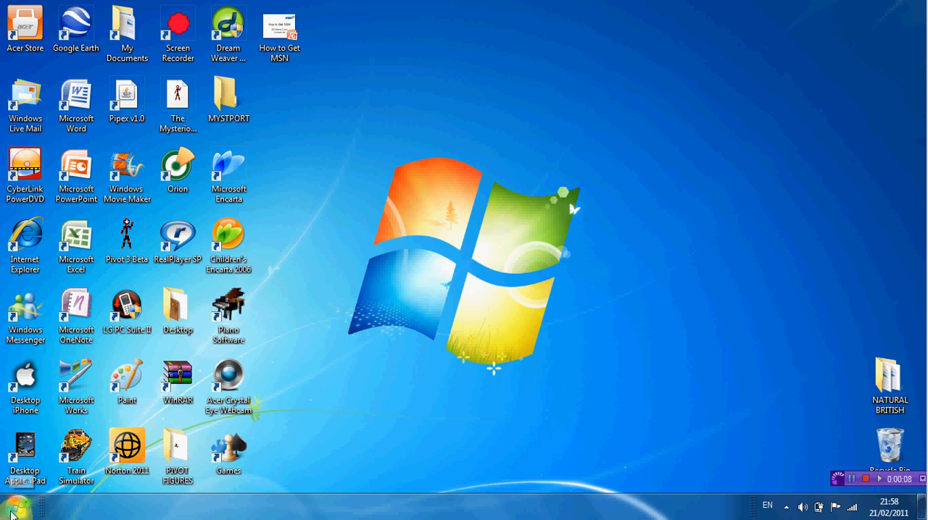
Bring up the Windows 7 Start menu to launch Internet Explorer
left_click(11, 515)
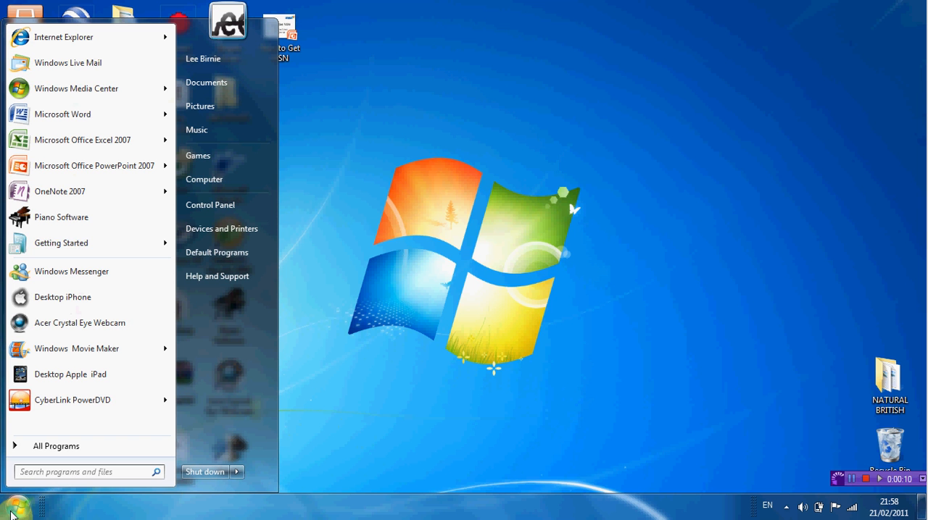
mouse_move(64, 38)
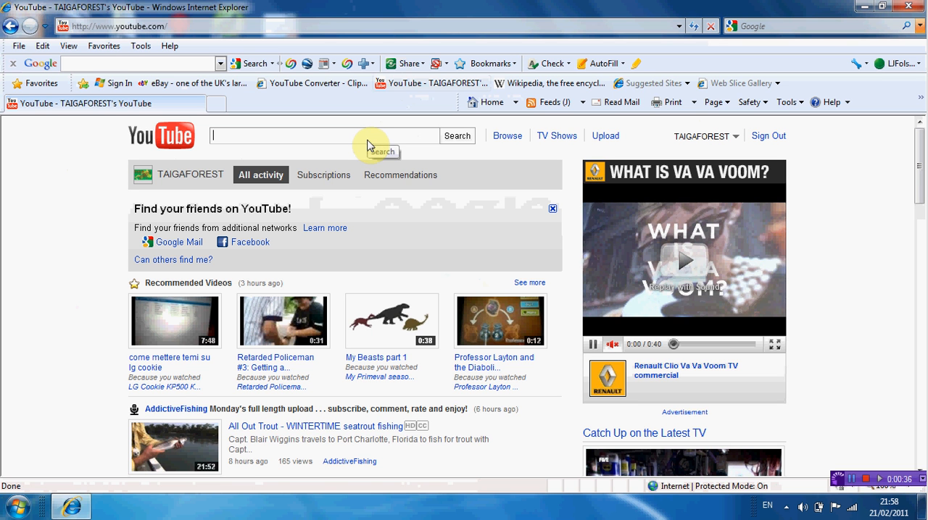
Search YouTube for 'lg cookie apps' and open the Best LG Cookie Games & Applications video
type("lg cookie apps")
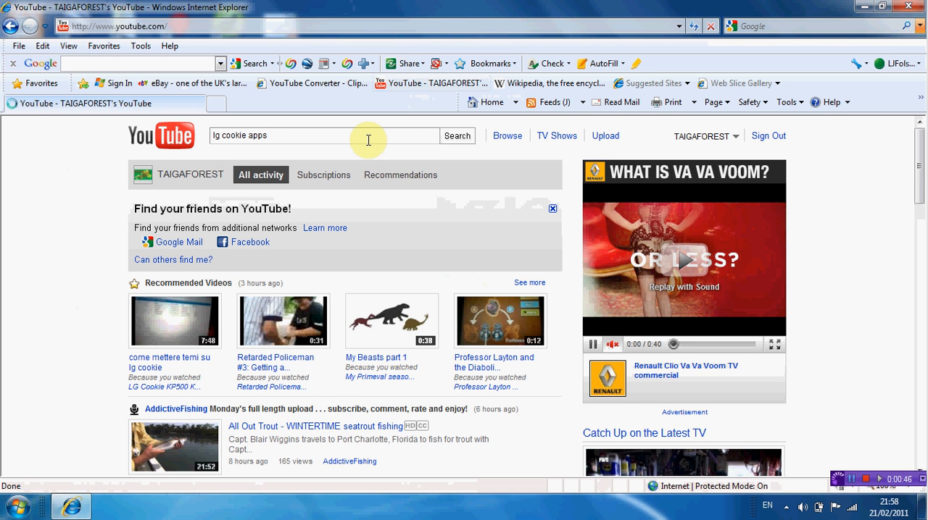
left_click(457, 136)
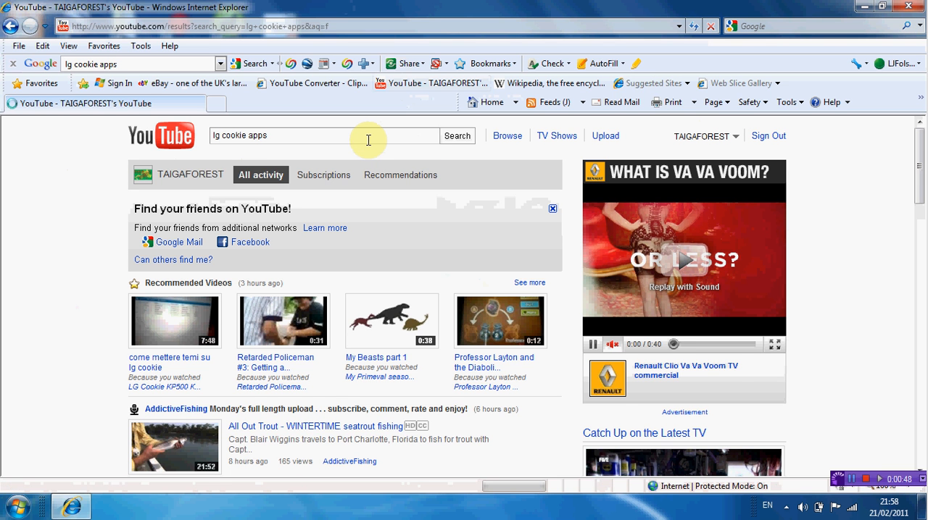
left_click(457, 137)
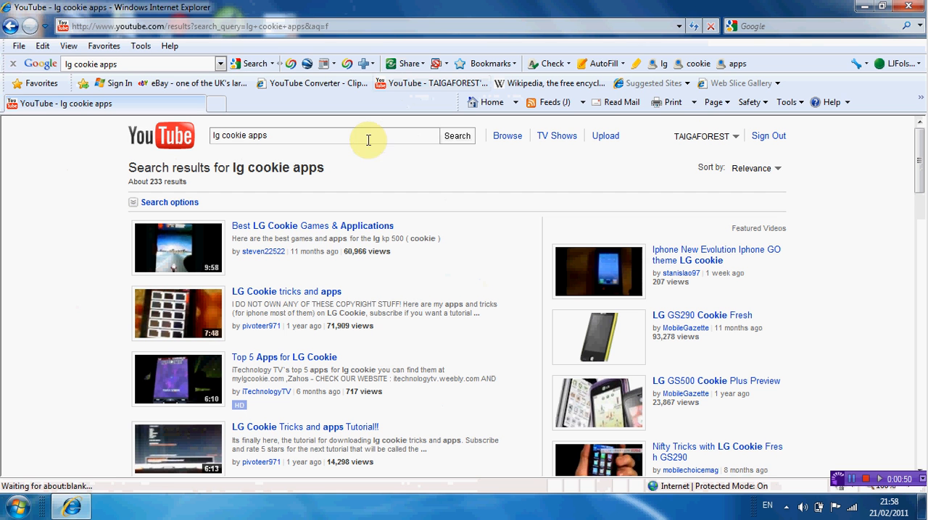
mouse_move(303, 227)
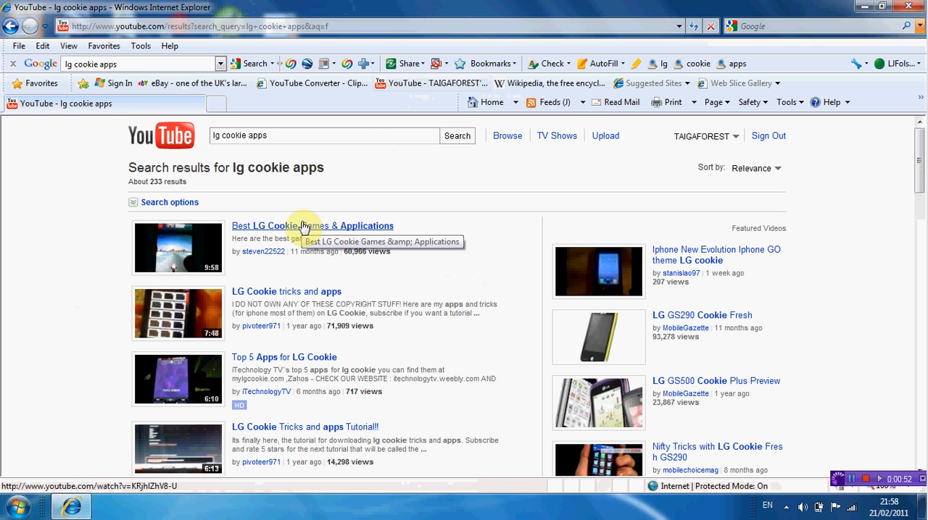
left_click(312, 226)
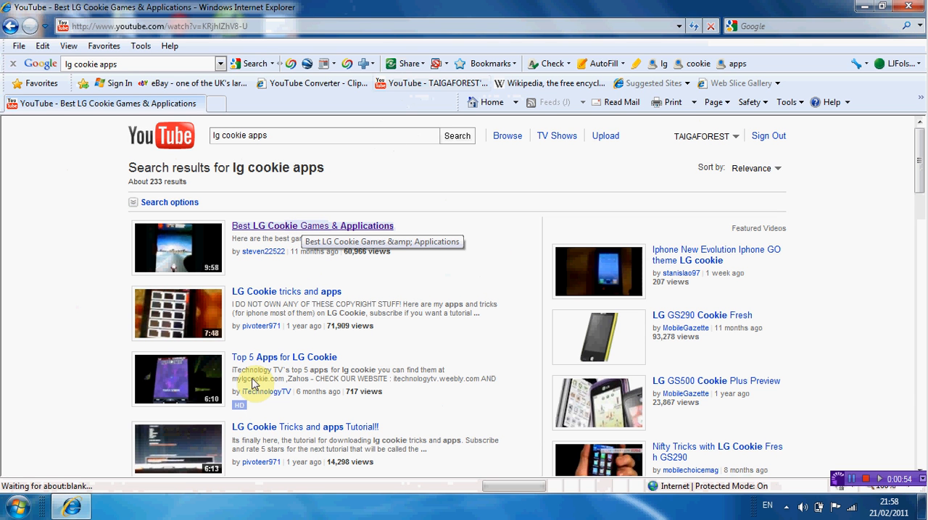
Play the LG Cookie games video and pause it at the Ferrari World Championship title
left_click(313, 226)
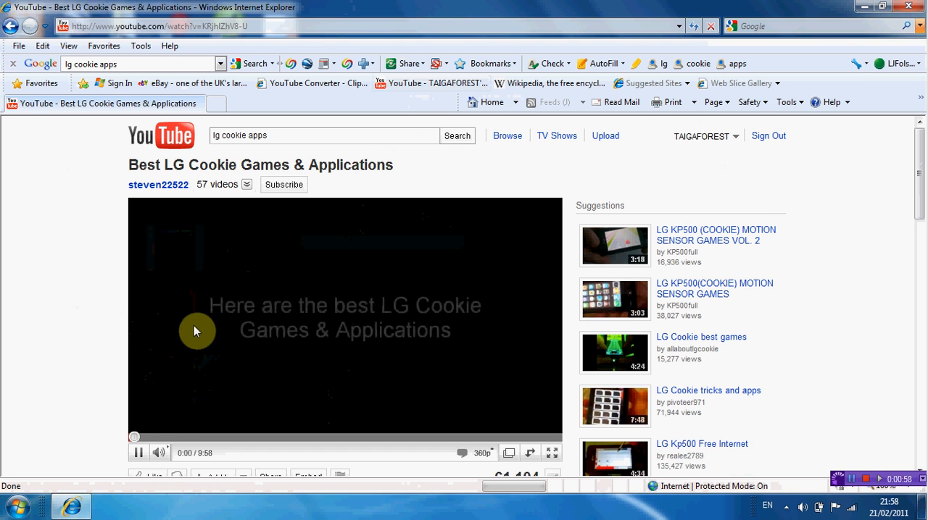
mouse_move(122, 407)
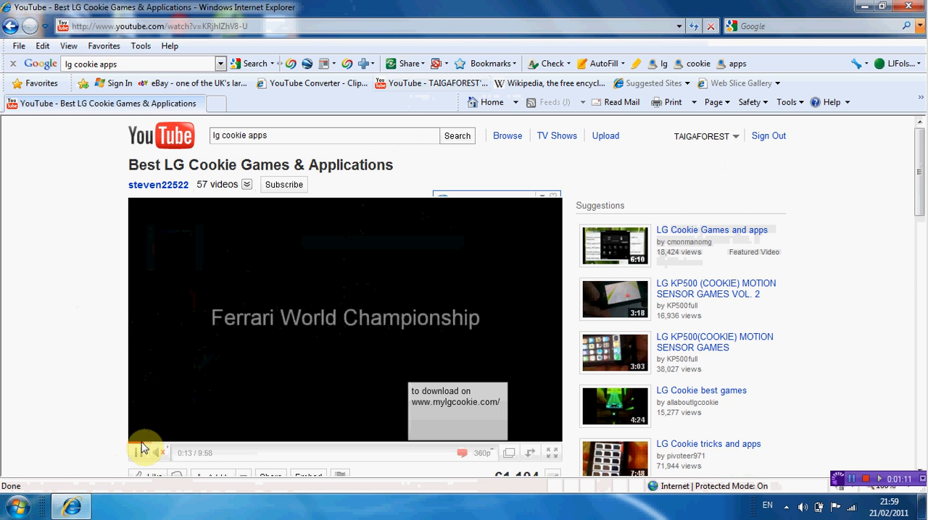
left_click(145, 452)
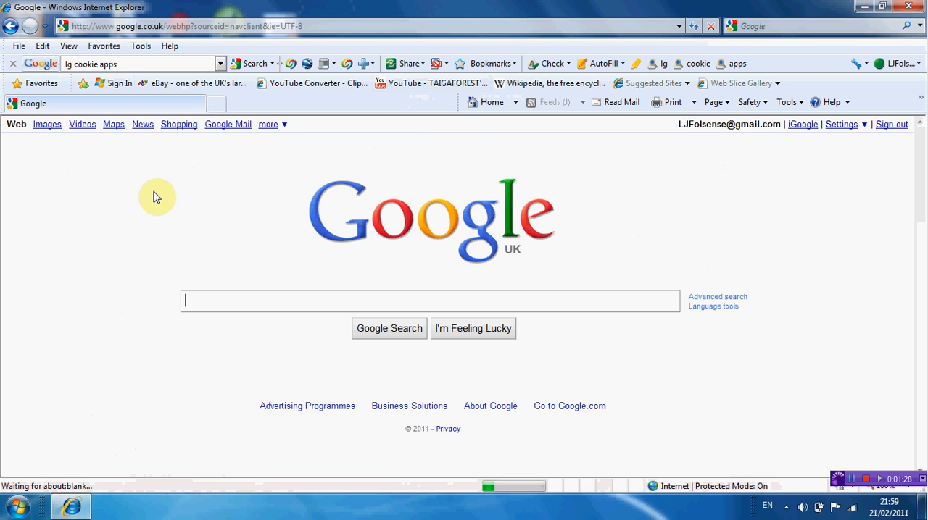
Google 'ferrari world championship.jar' and open the Java Mobile Games Ferrari 2009 result
type("ferrari world championship.jar")
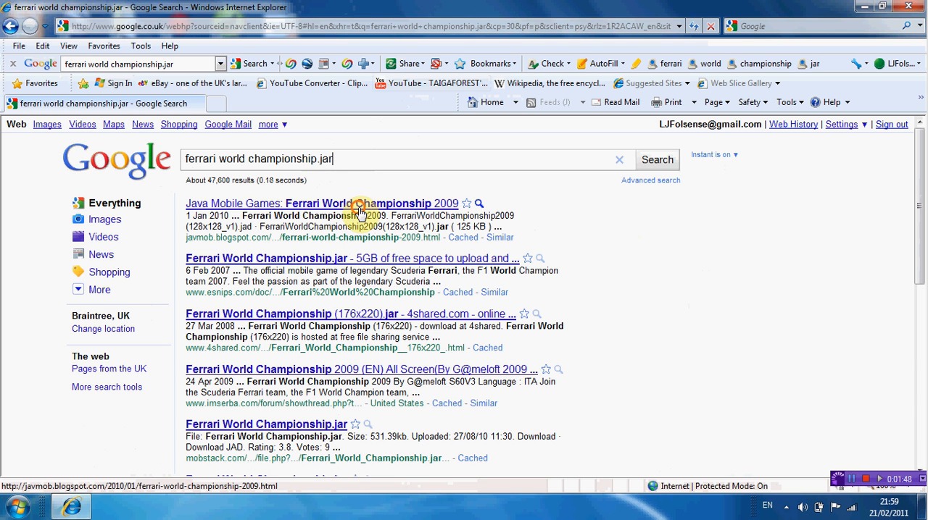
left_click(322, 203)
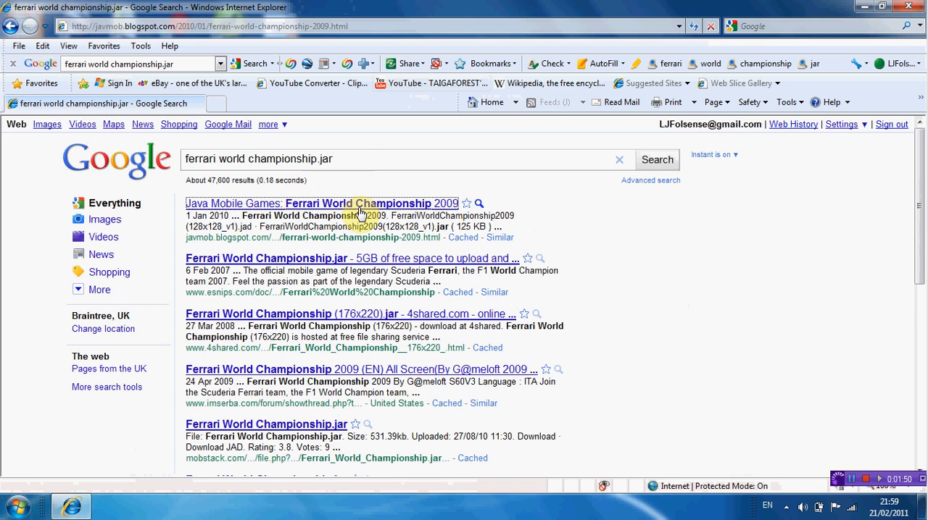
Start downloading FerrariWorldChampionship2009(128x128_v1).jar from the game page
left_click(321, 203)
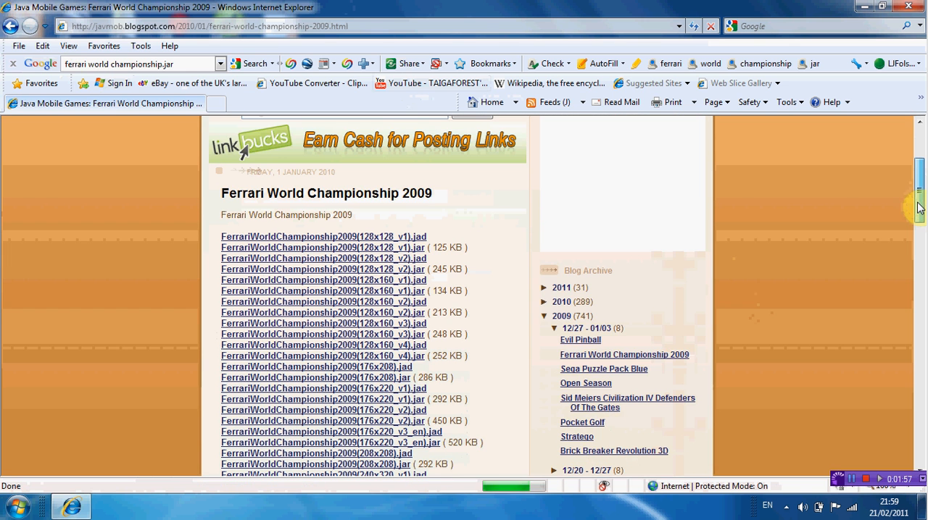
scroll("down", 3)
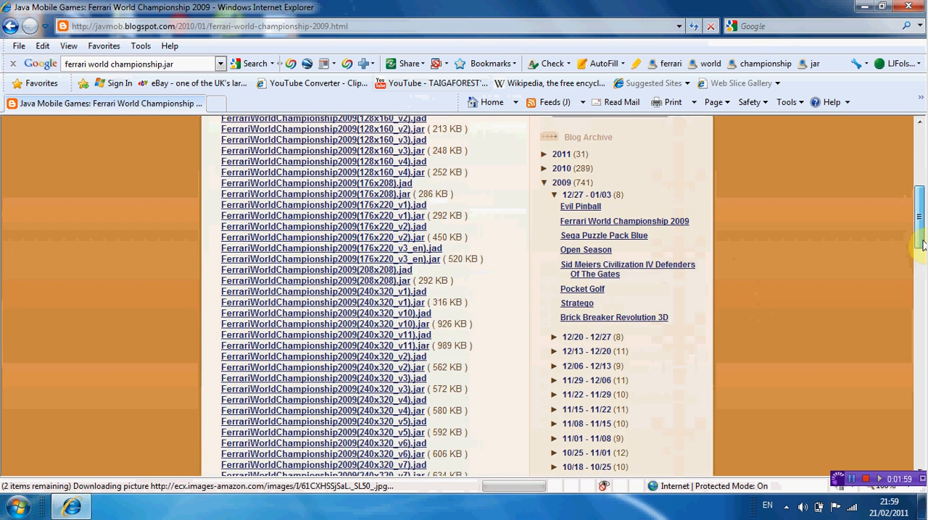
scroll("up", 3)
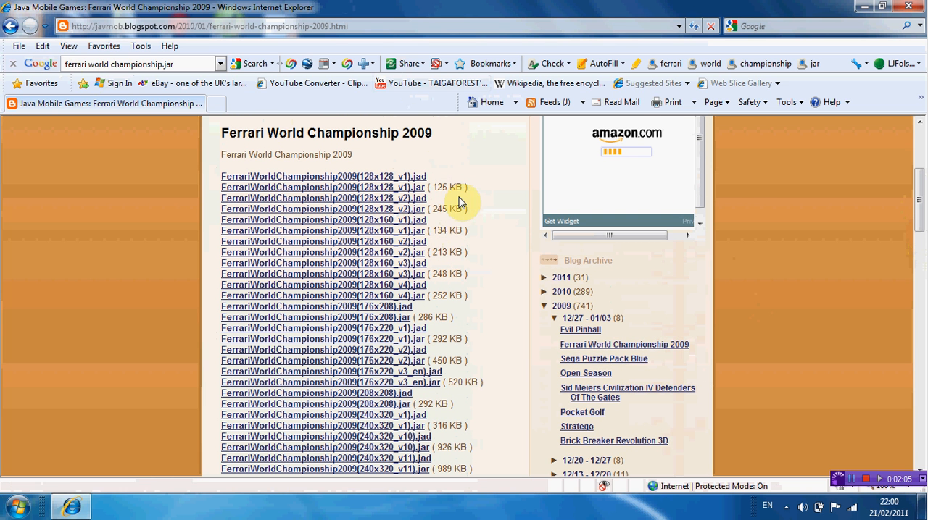
mouse_move(417, 191)
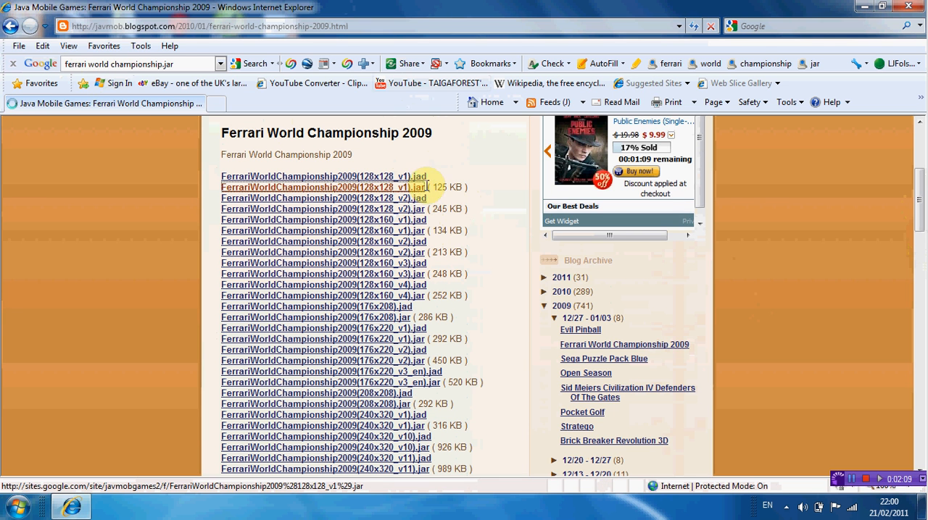
left_click(323, 187)
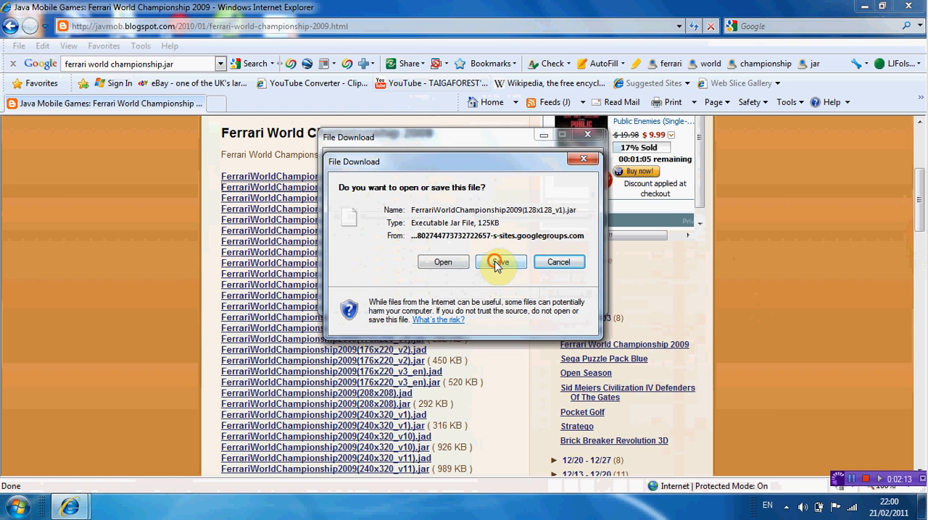
Save the Ferrari World Championship 128x128 v1 jar file to the Desktop
left_click(498, 261)
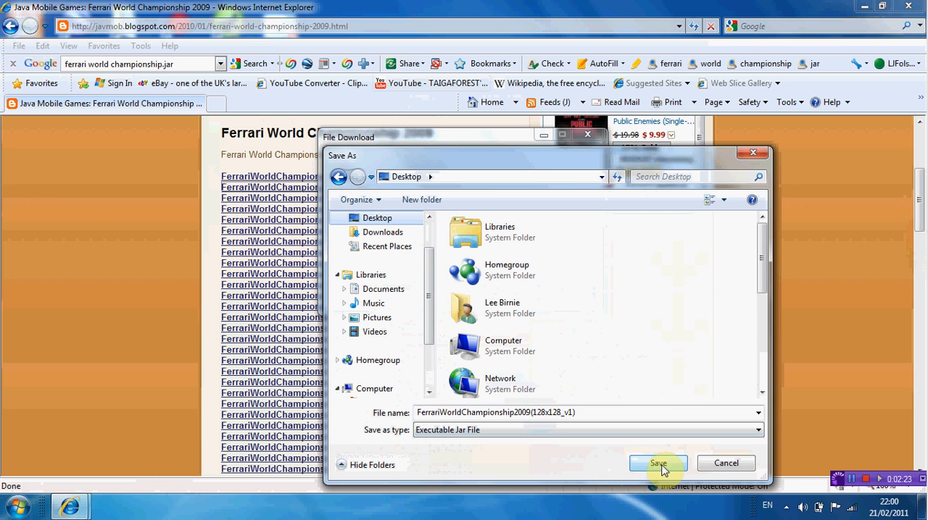
left_click(657, 463)
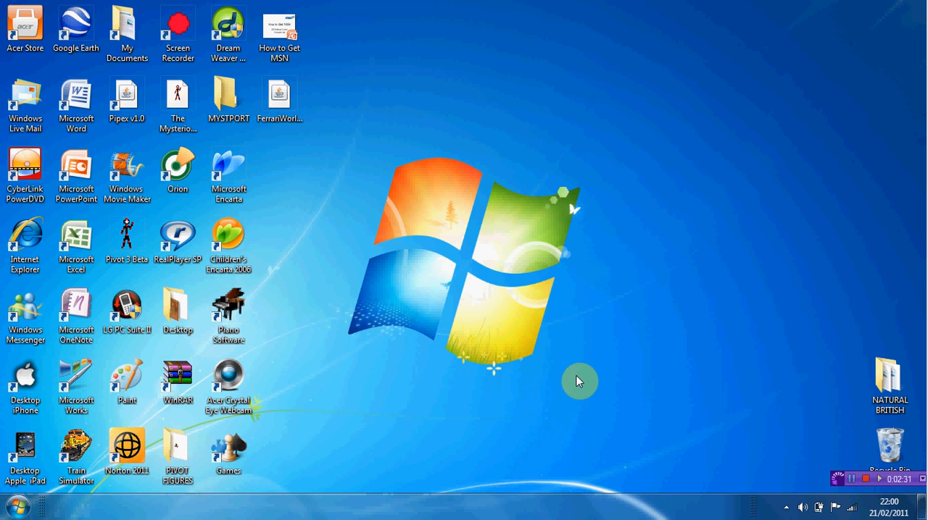
Move the downloaded Ferrari jar icon to the centre of the desktop
left_click(278, 99)
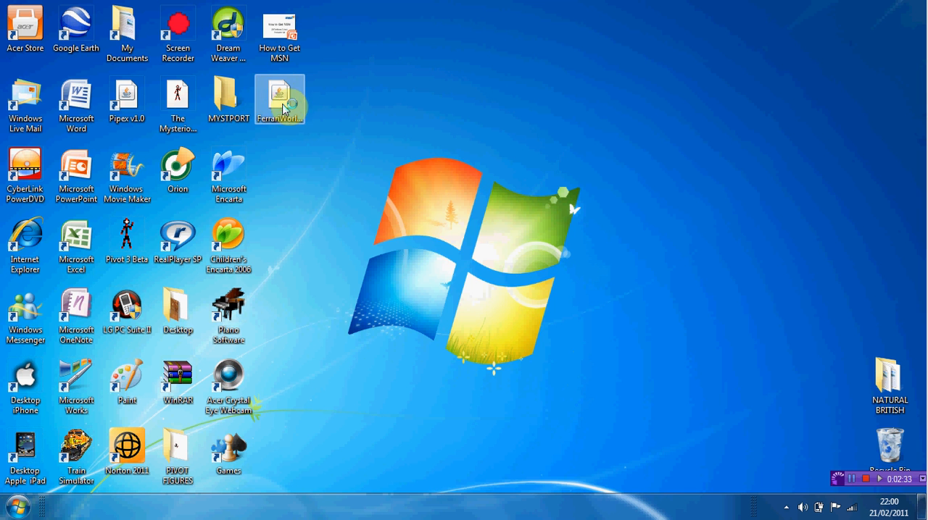
left_click_drag(278, 99, 484, 254)
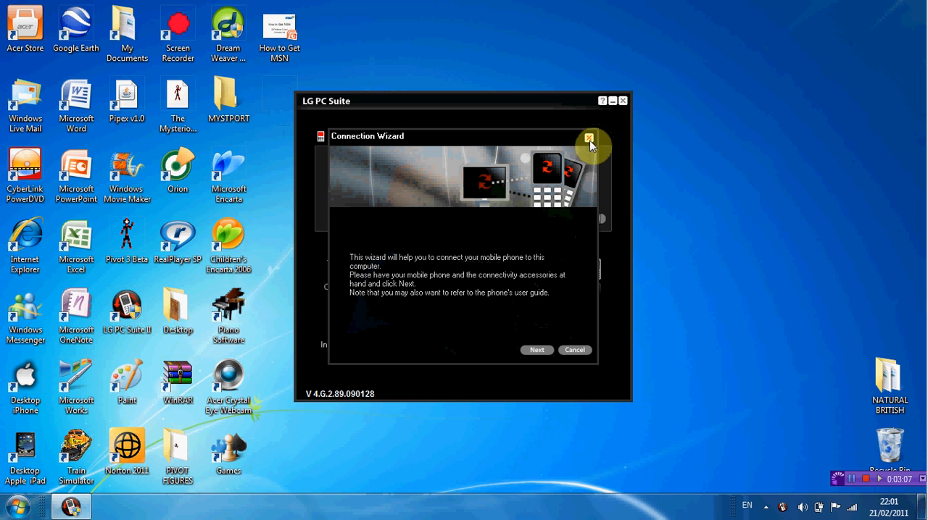
Run the Connection Wizard over USB until the KP500 phone is found and connected
left_click(588, 138)
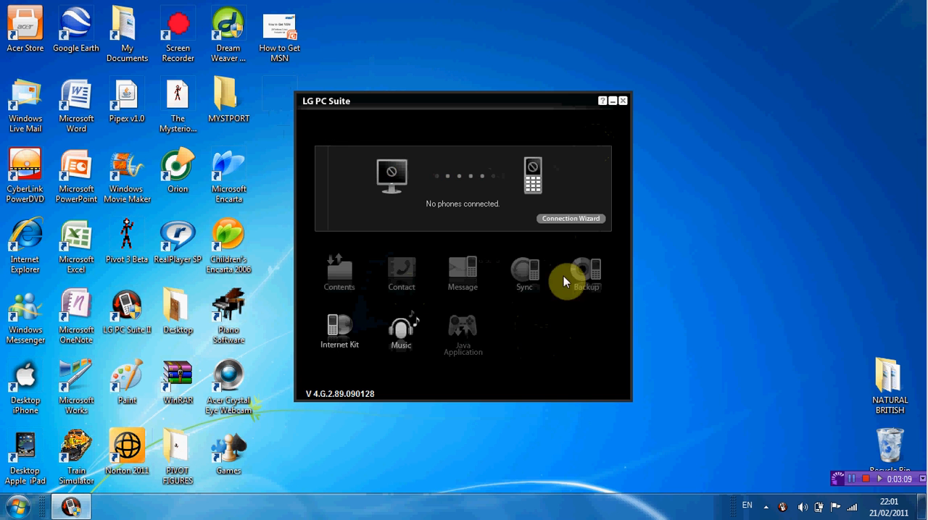
left_click(622, 102)
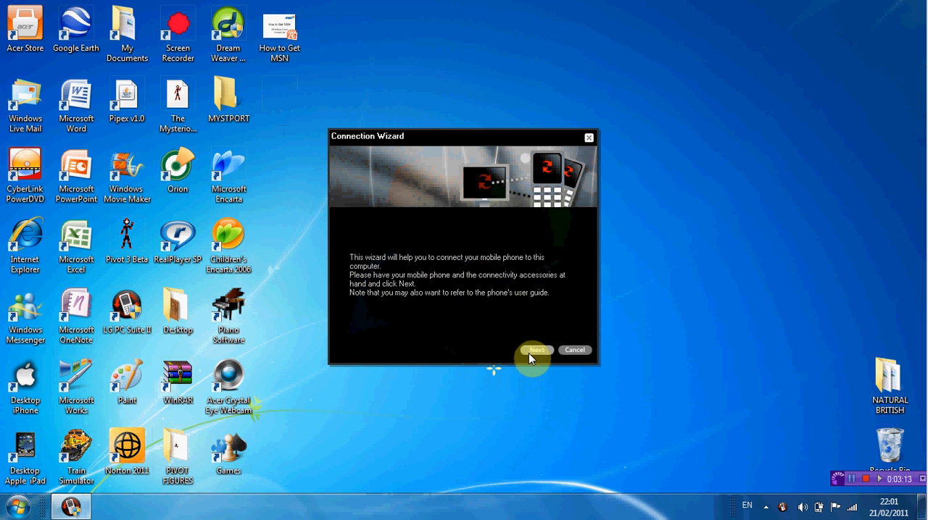
left_click(537, 349)
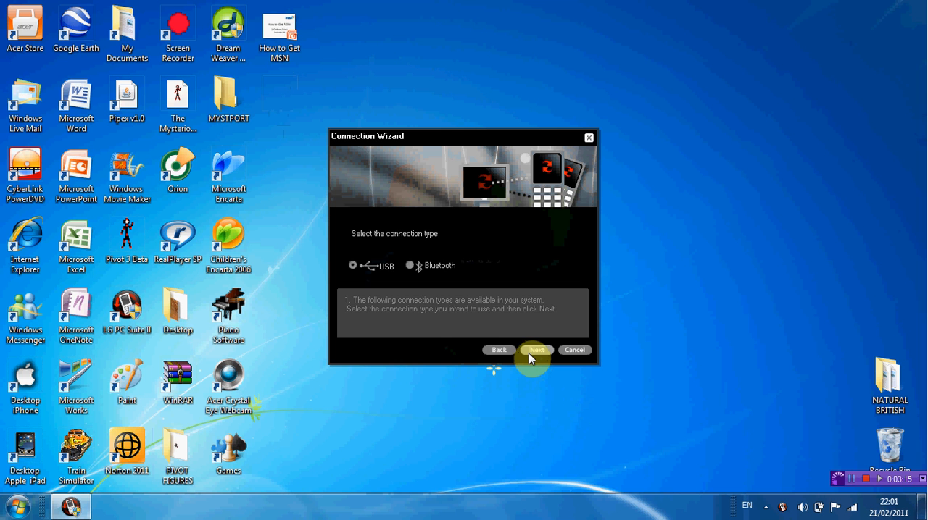
left_click(536, 349)
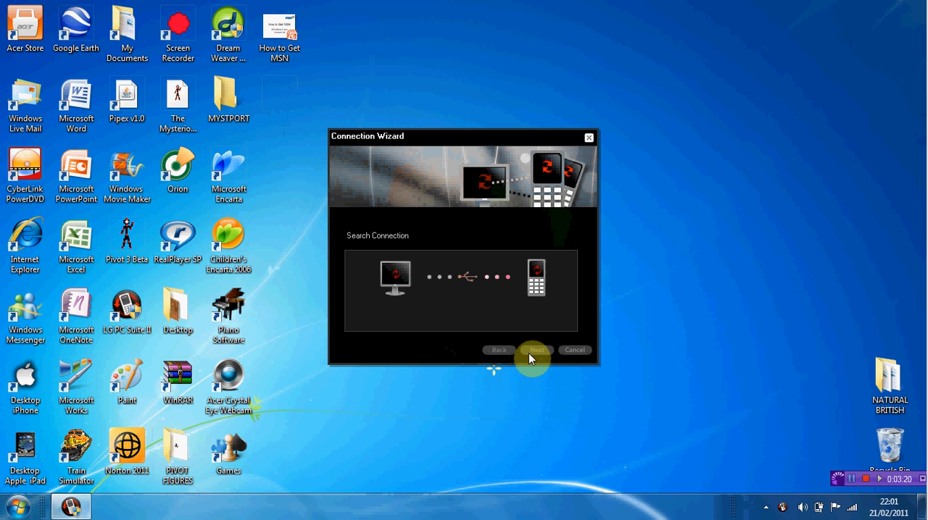
left_click(536, 350)
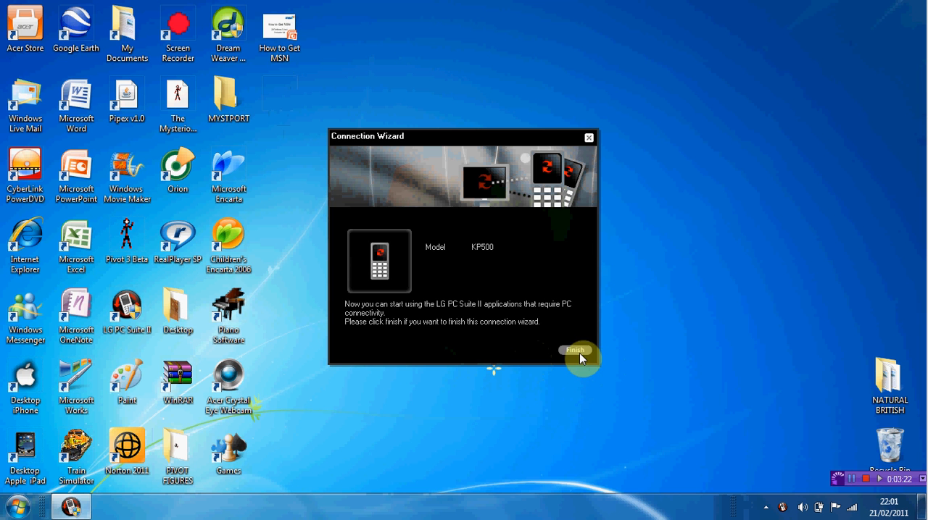
left_click(574, 349)
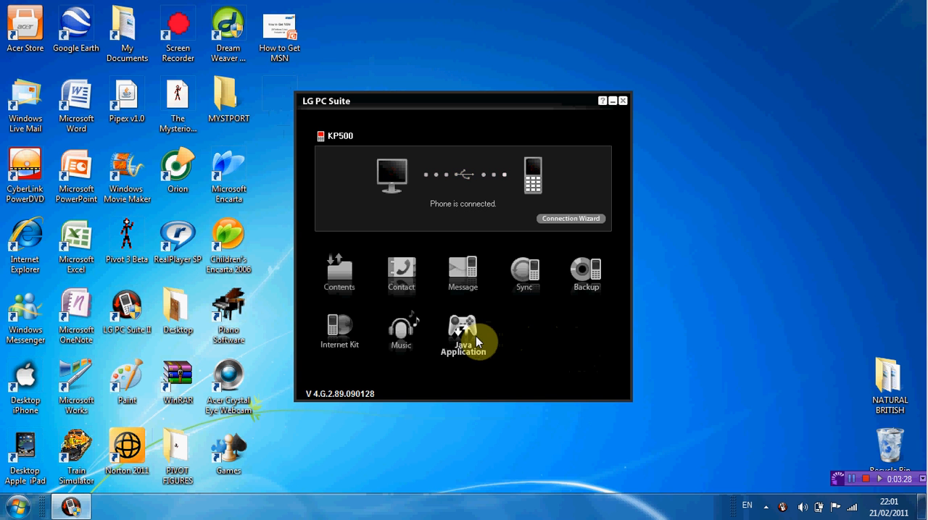
Start the Java Application tool and pick the Ferrari jar from the Desktop for transfer
left_click(622, 101)
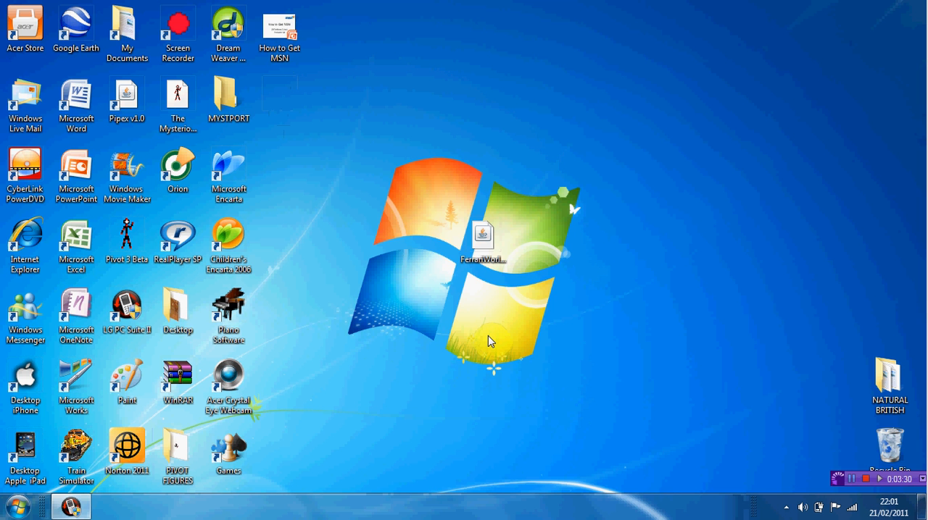
mouse_move(519, 342)
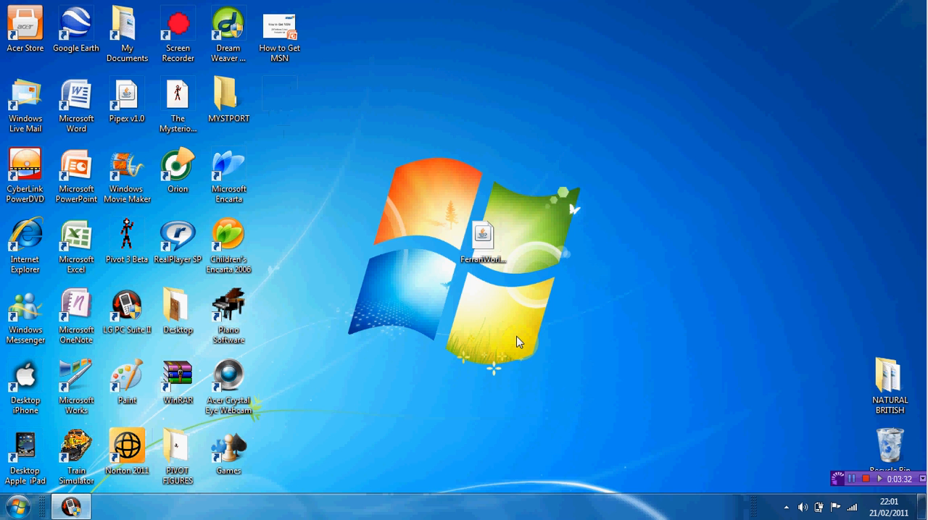
double_click(482, 233)
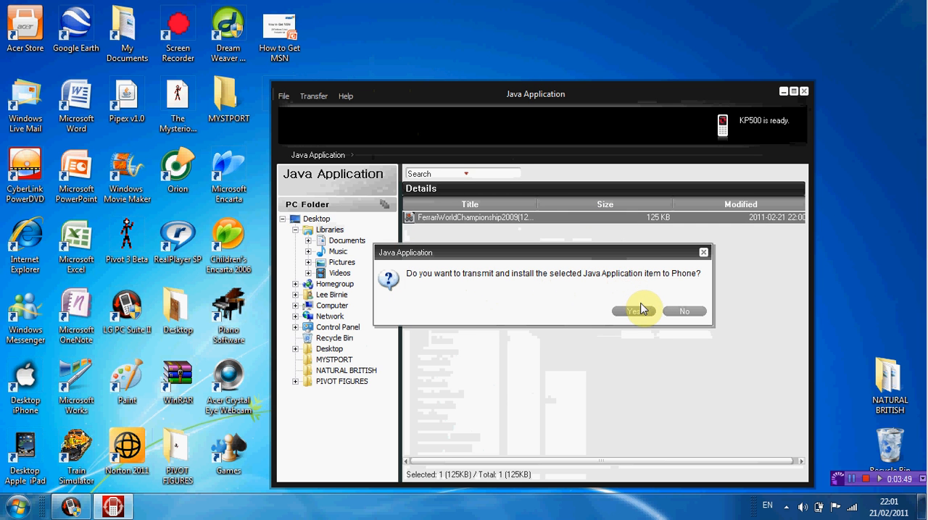
Transmit and install the Ferrari jar on the phone at 100%, then close the Java Application tool
left_click(635, 310)
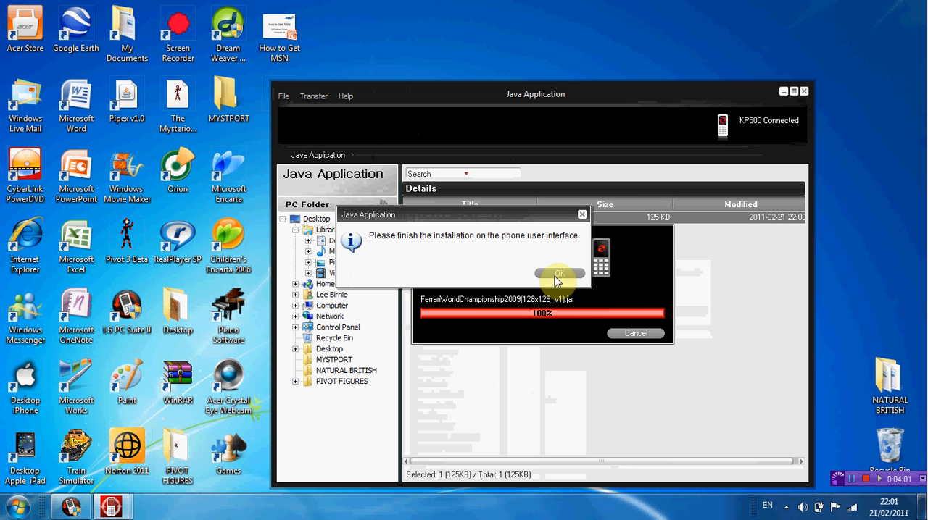
left_click(558, 272)
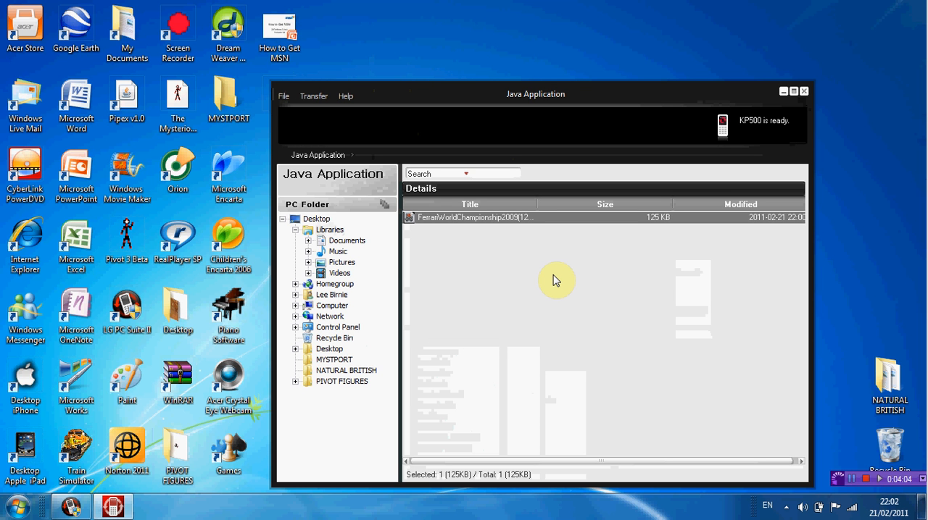
left_click(803, 90)
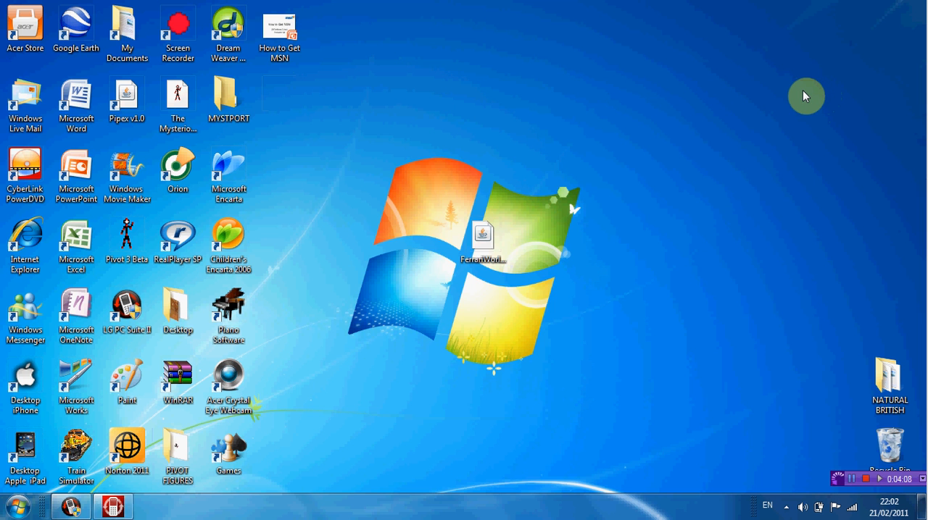